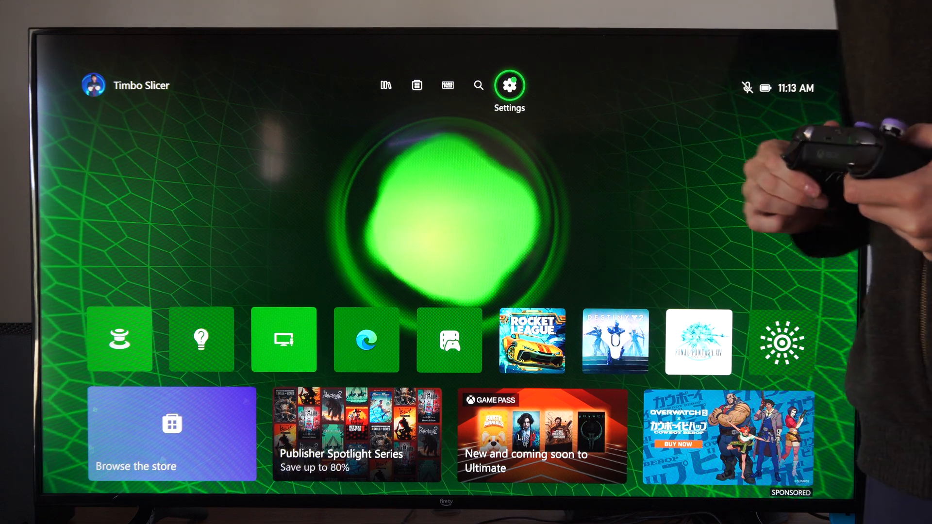
Open the console settings from the home screen to reach Preferences.
{"action": "left_click", "coordinate": [509, 85]}
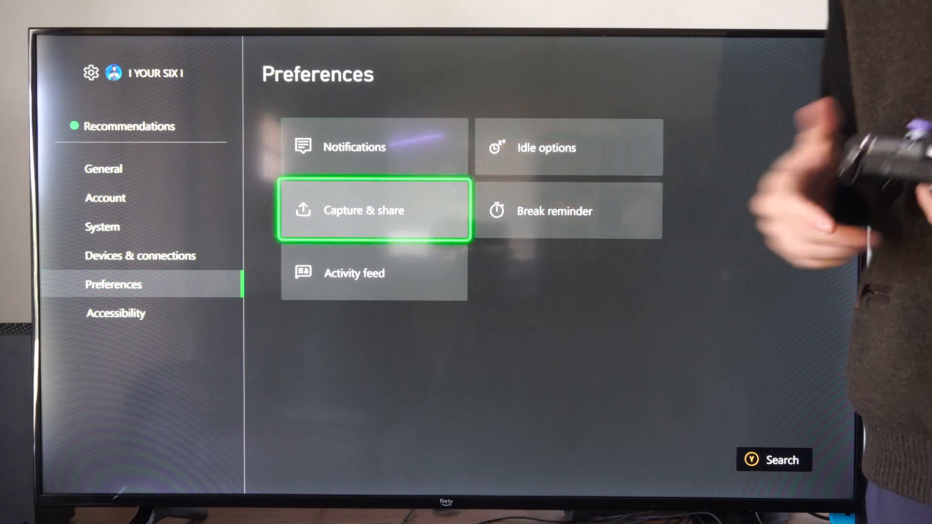
Open Capture & share and expand the Recording resolution dropdown (720p SDR to 4K HDR).
{"action": "left_click", "coordinate": [373, 209]}
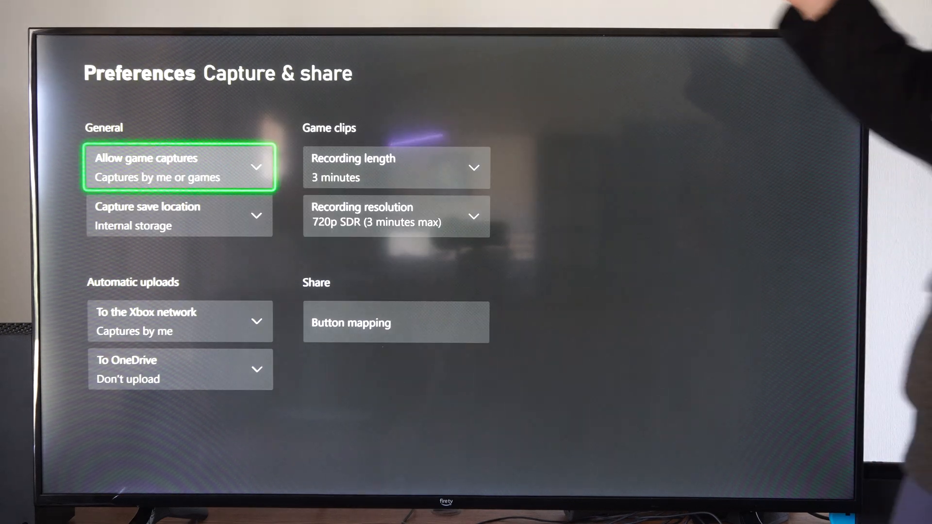
{"action": "left_click", "coordinate": [179, 215]}
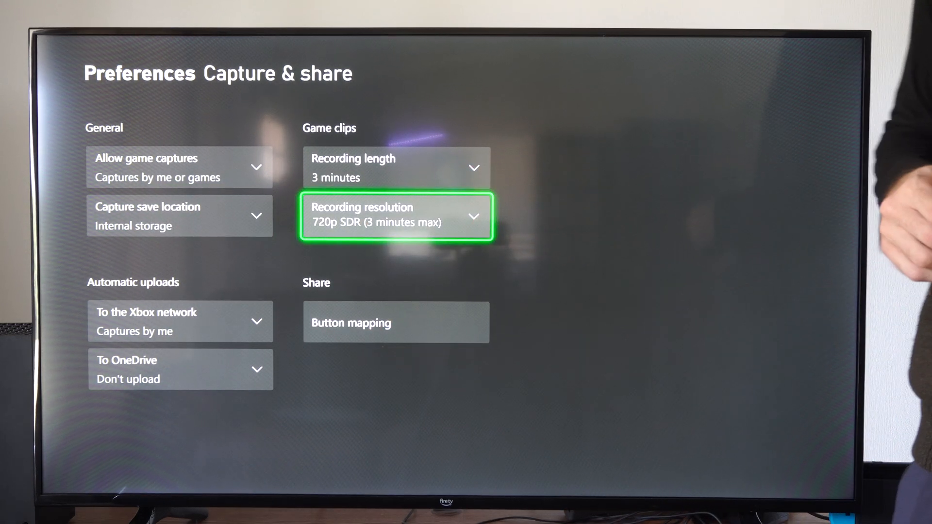
{"action": "left_click", "coordinate": [395, 216]}
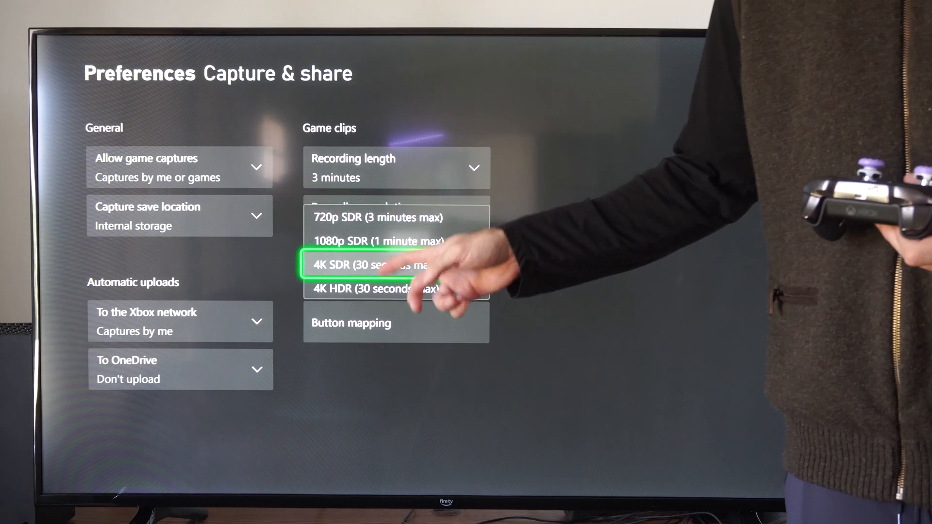